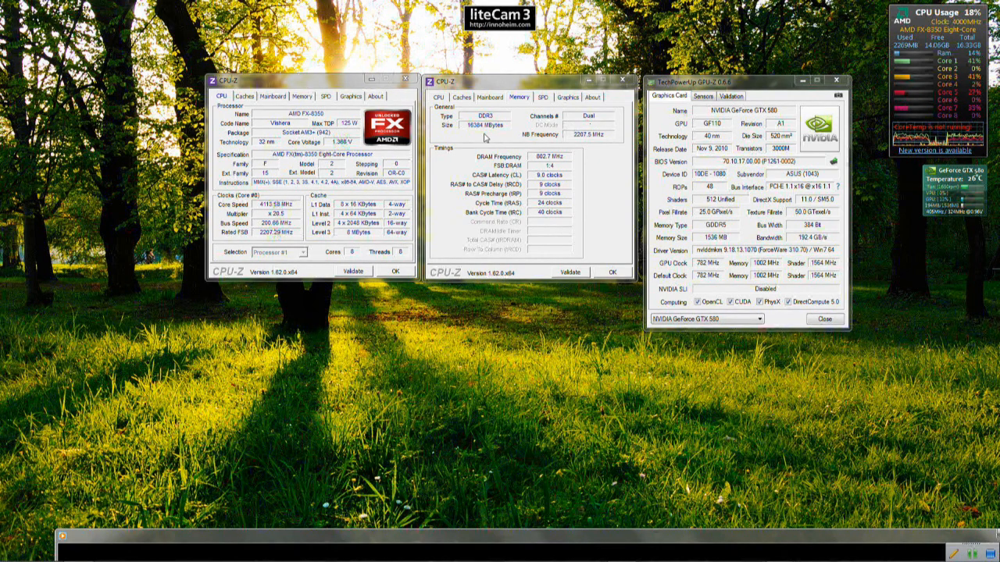
mouse_move(470, 137)
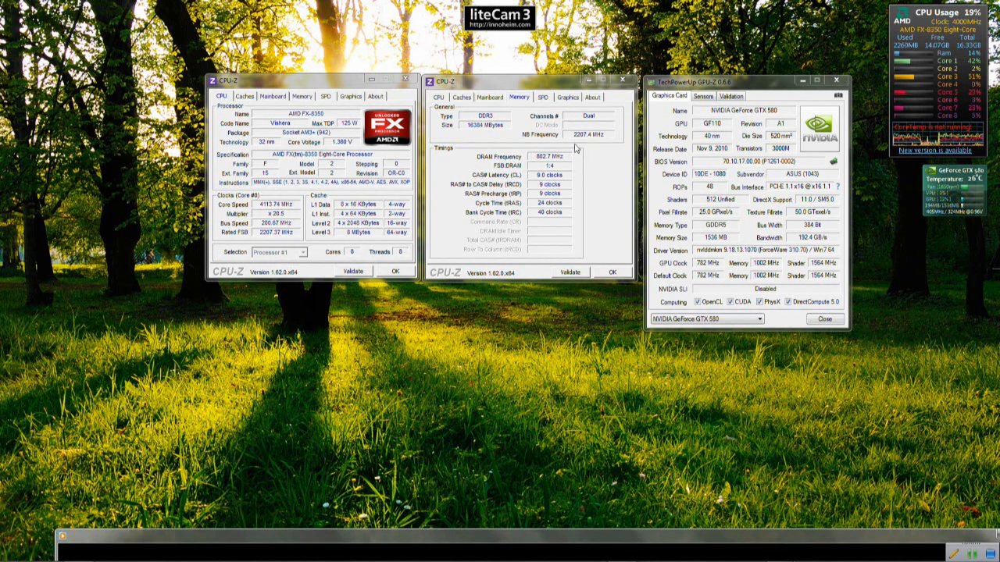
- Show the motherboard details in CPU-Z, then return to the memory details
click(489, 97)
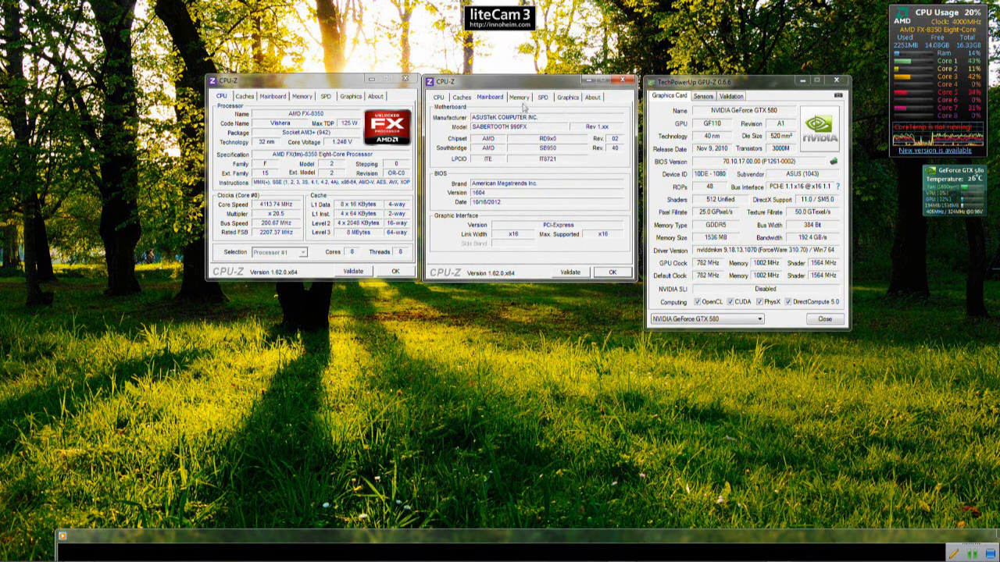
click(518, 97)
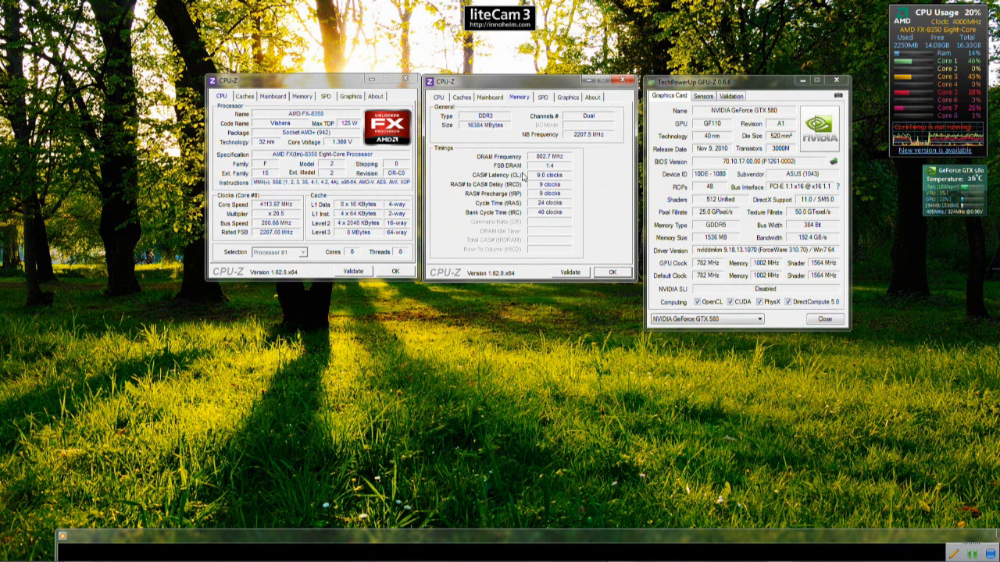
mouse_move(544, 178)
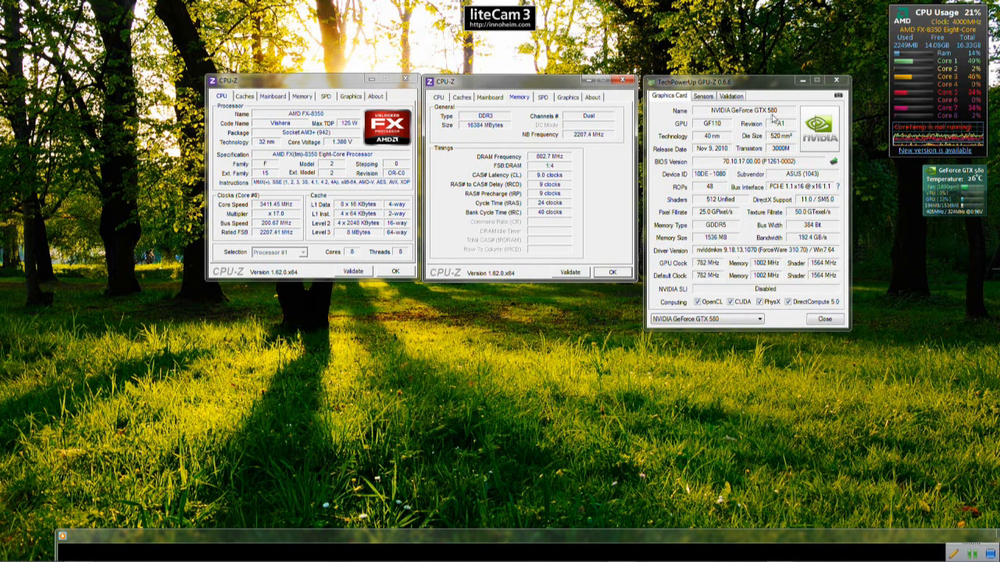
mouse_move(765, 164)
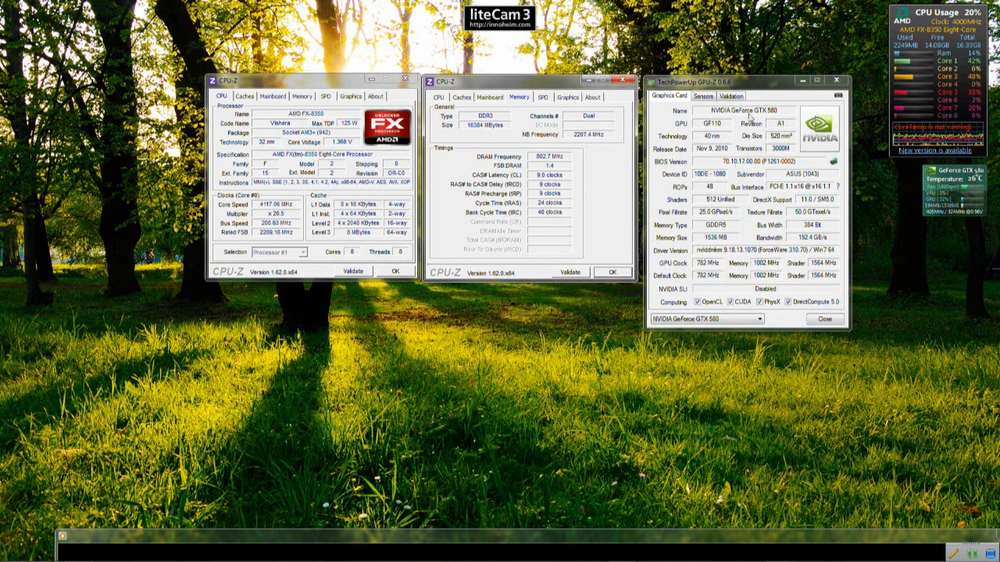
mouse_move(362, 318)
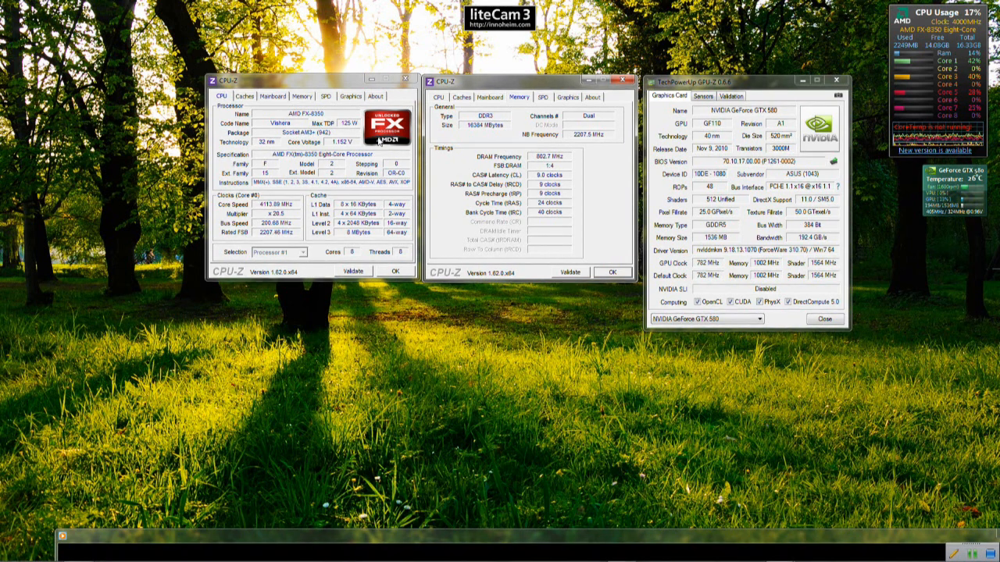
mouse_move(383, 366)
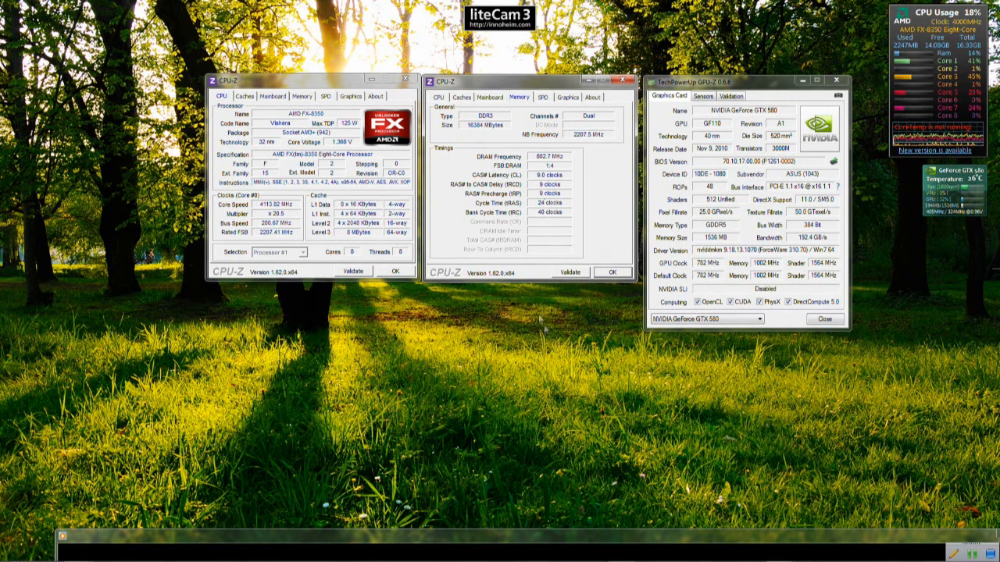
mouse_move(476, 540)
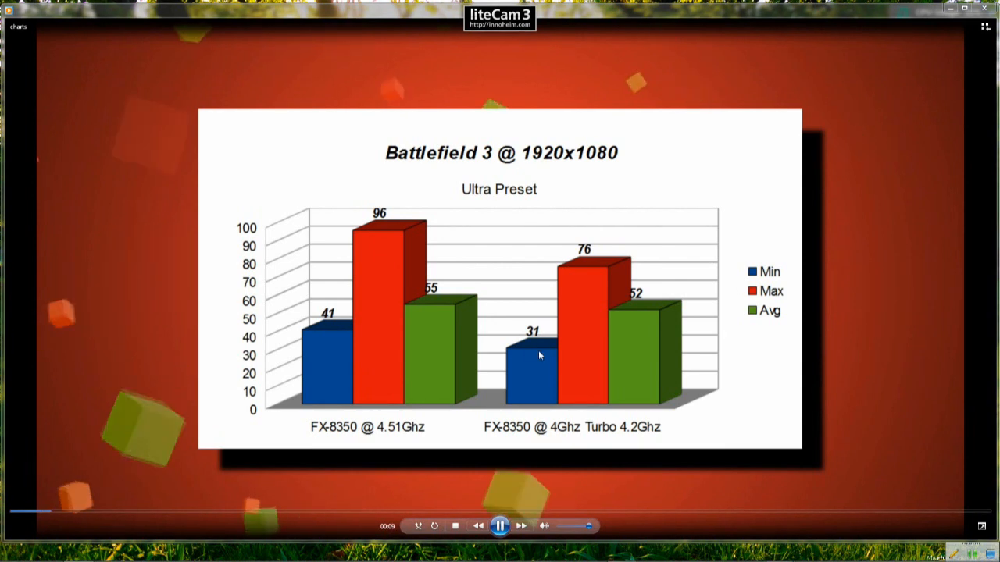
mouse_move(383, 259)
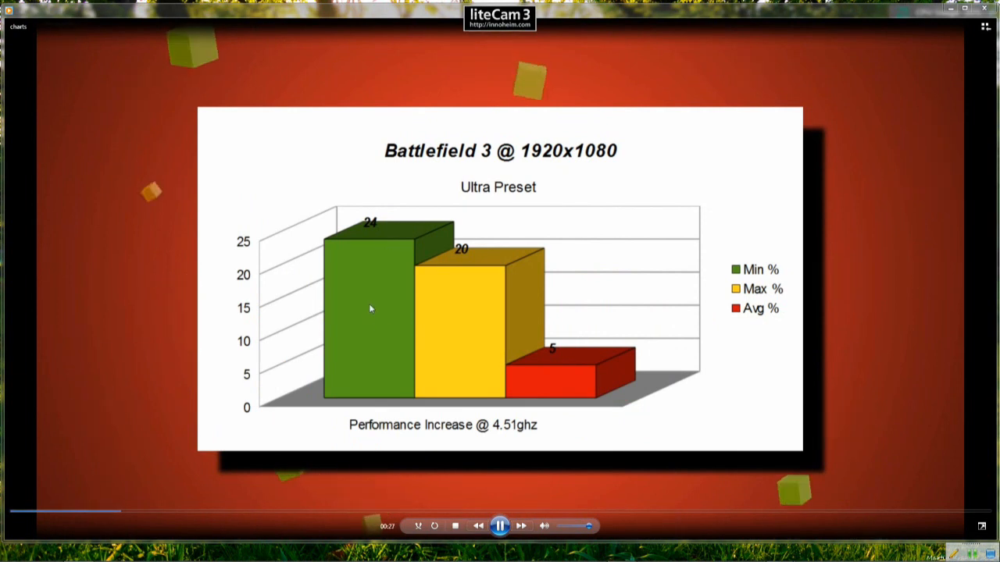
mouse_move(480, 337)
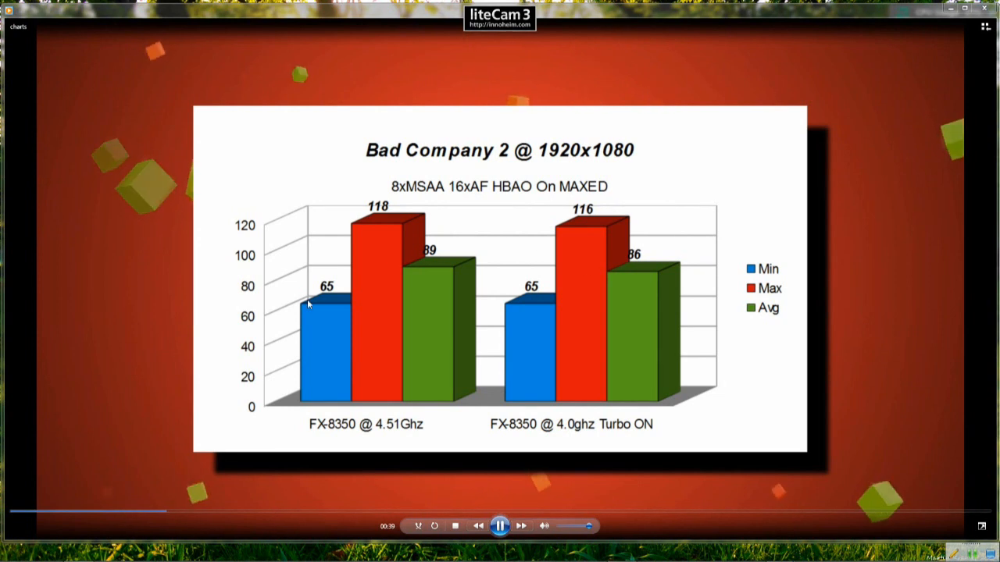
mouse_move(508, 335)
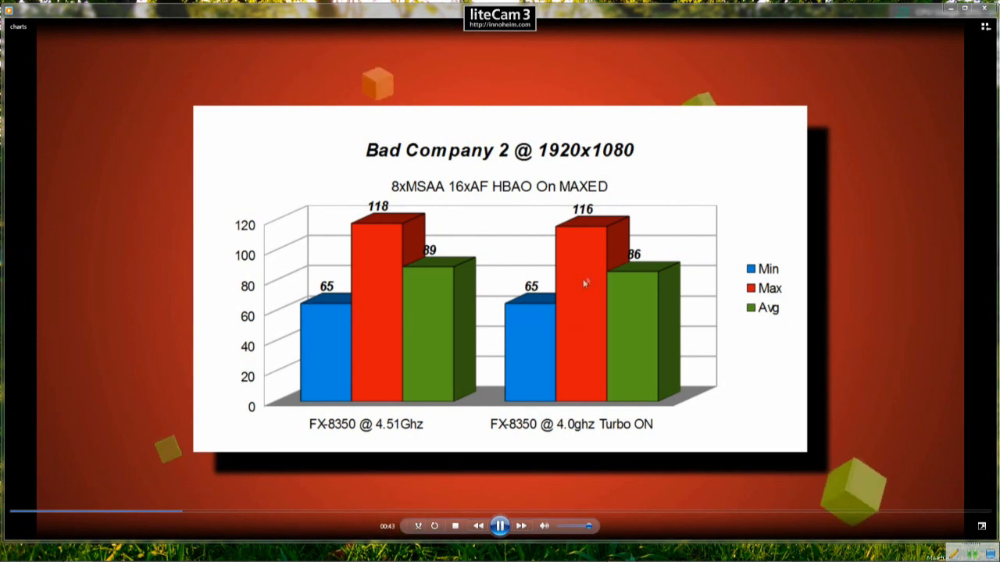
mouse_move(570, 319)
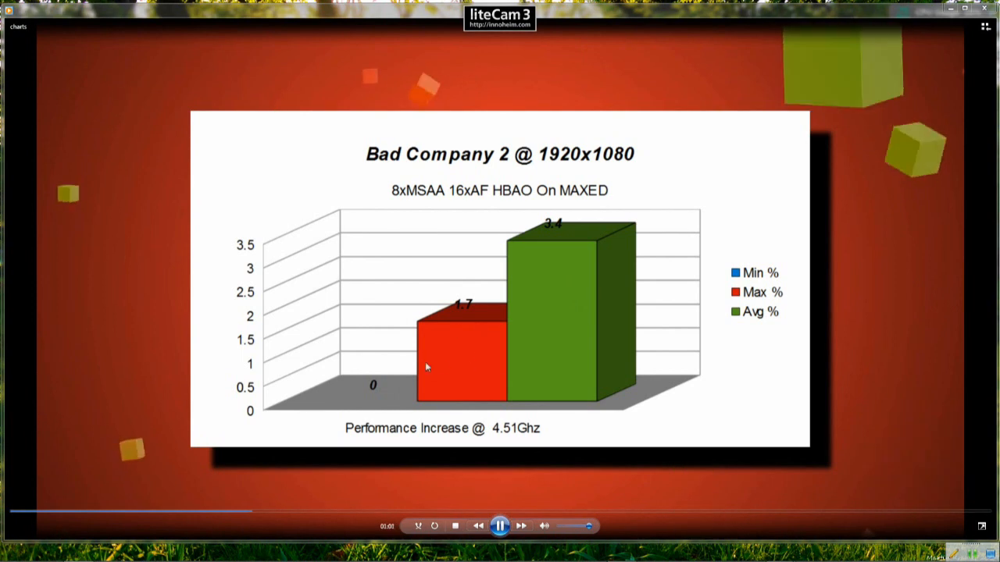
mouse_move(536, 289)
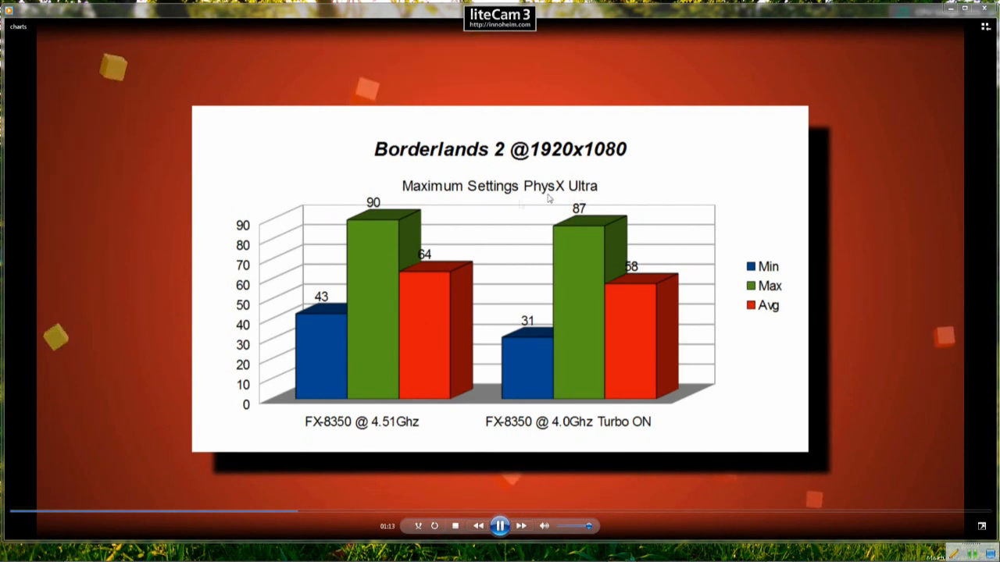
mouse_move(528, 353)
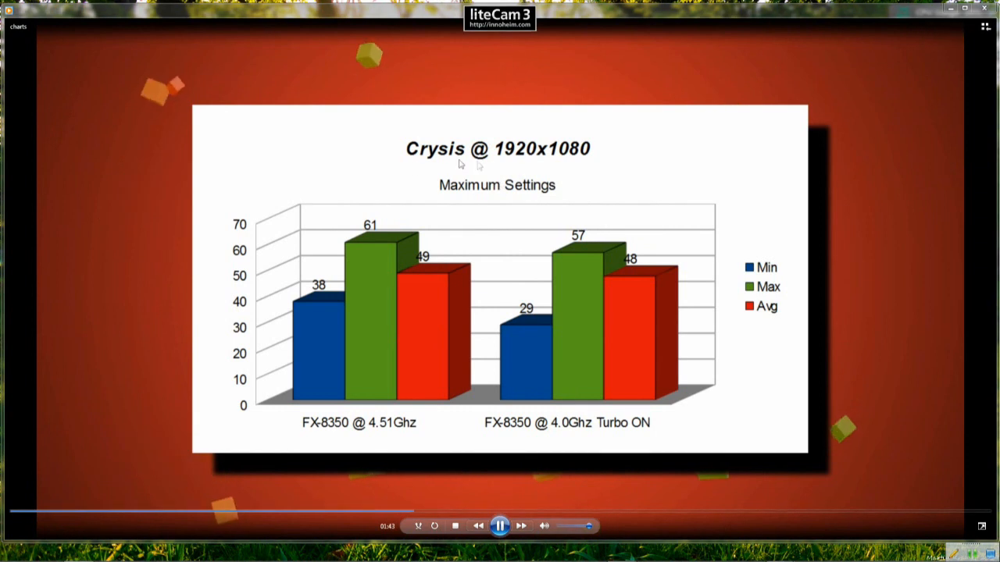
mouse_move(523, 369)
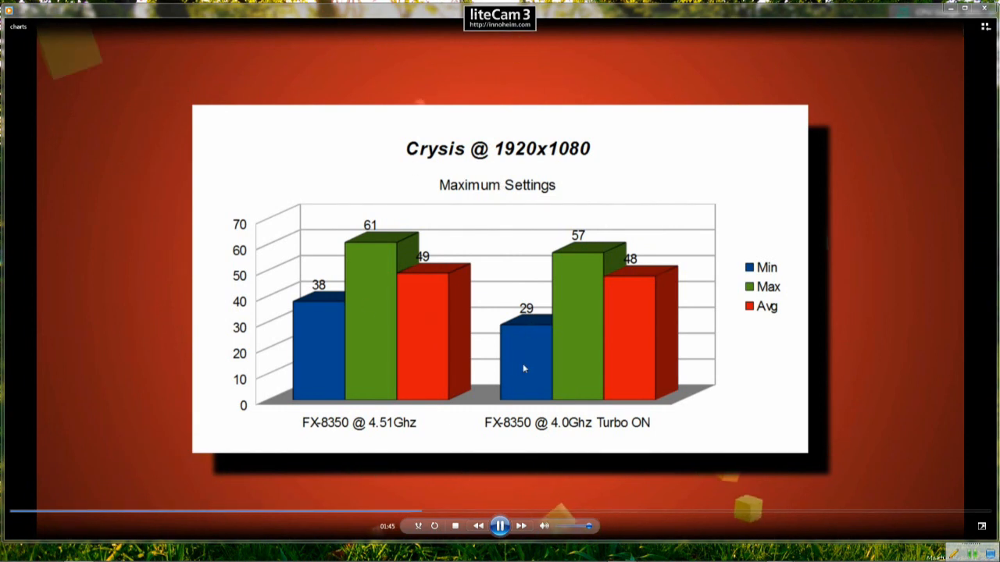
mouse_move(334, 340)
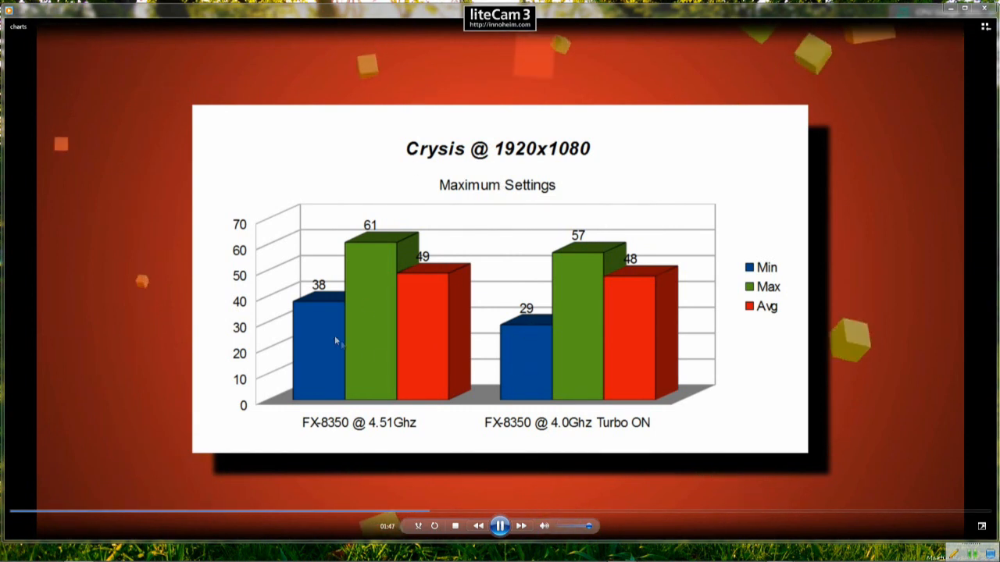
mouse_move(591, 340)
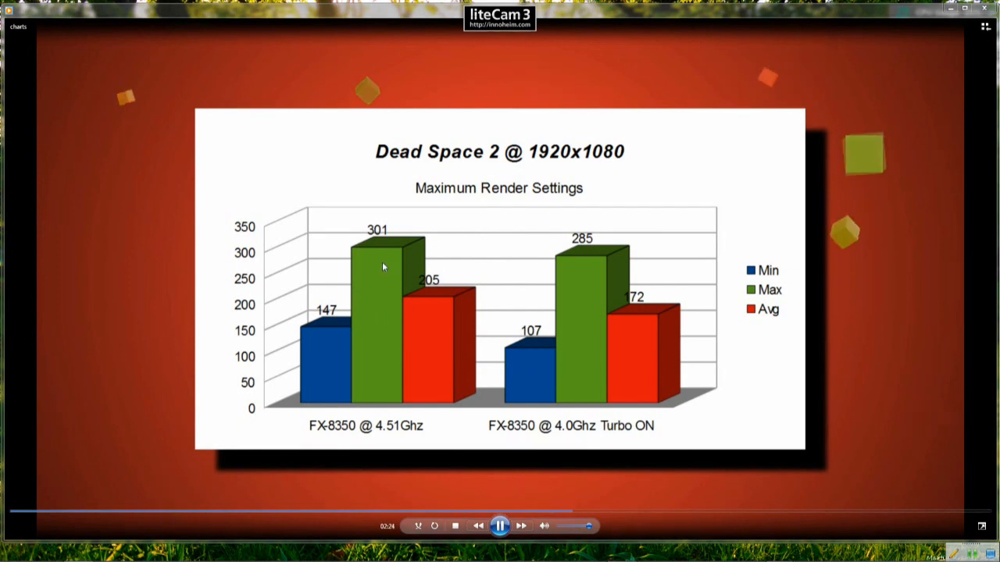
mouse_move(547, 274)
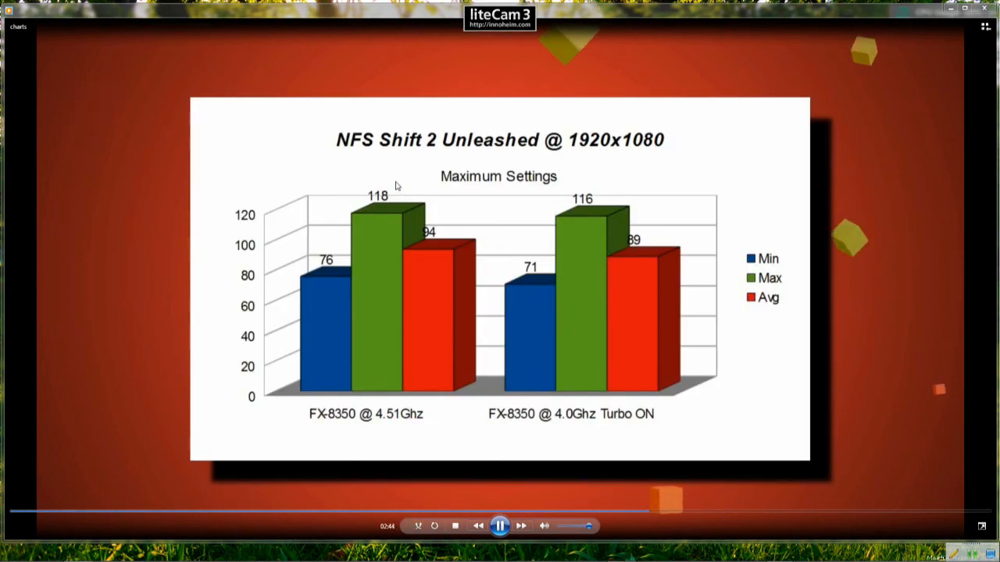
mouse_move(597, 188)
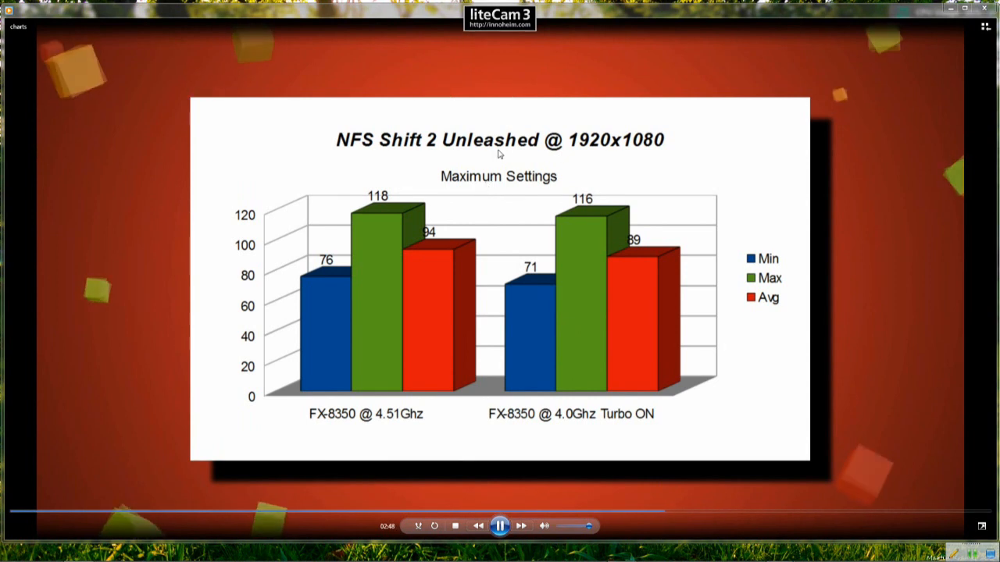
mouse_move(522, 299)
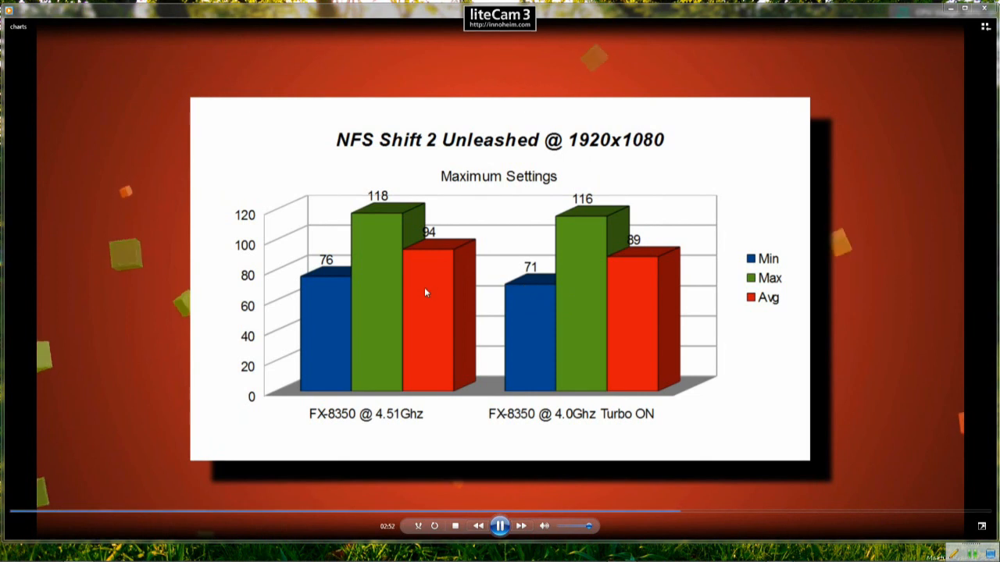
mouse_move(597, 228)
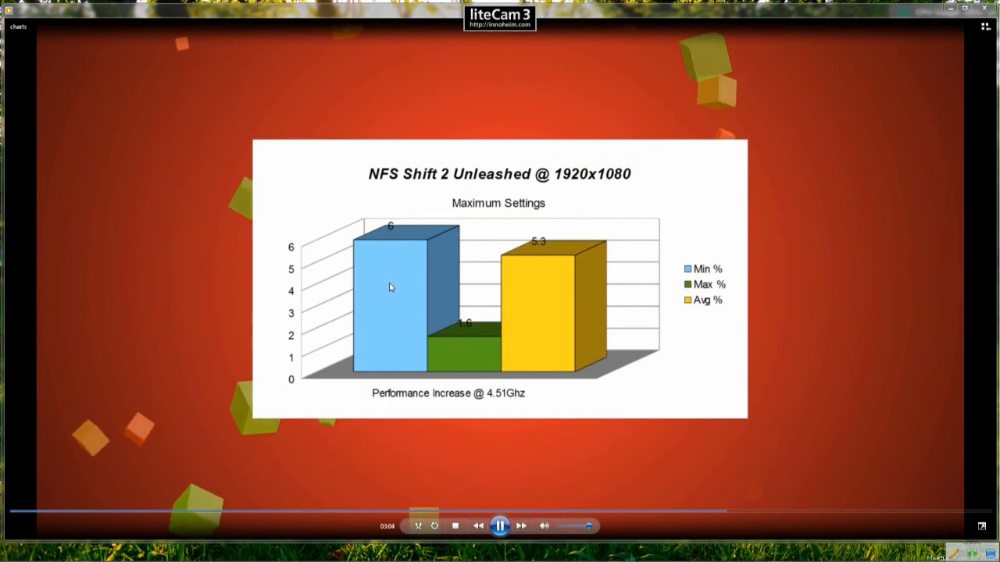
mouse_move(478, 350)
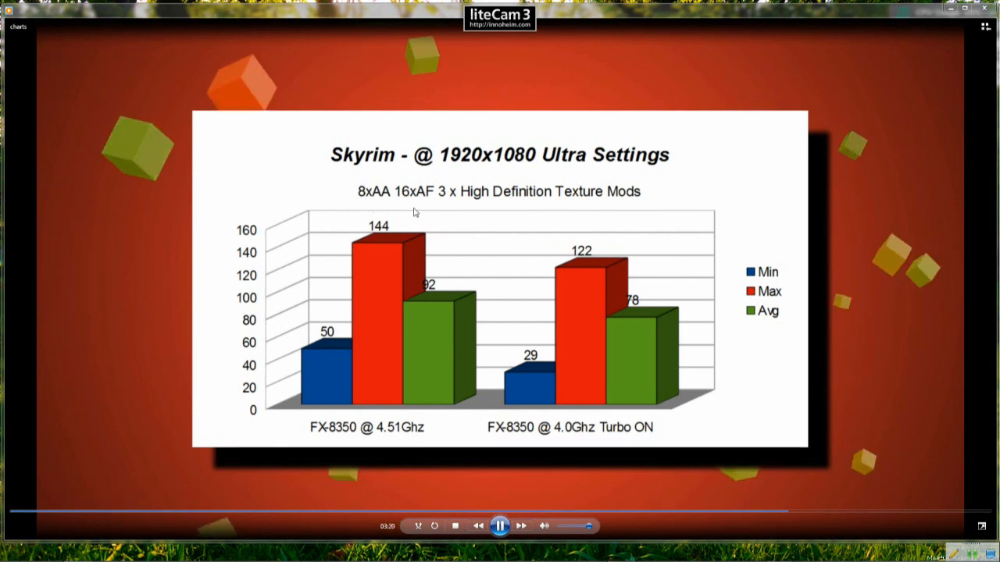
mouse_move(523, 216)
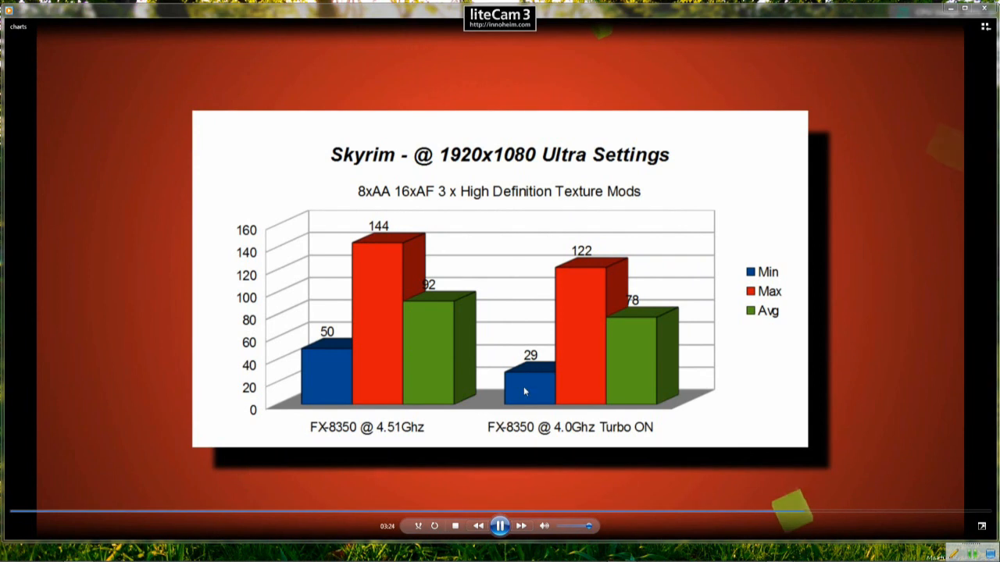
mouse_move(543, 387)
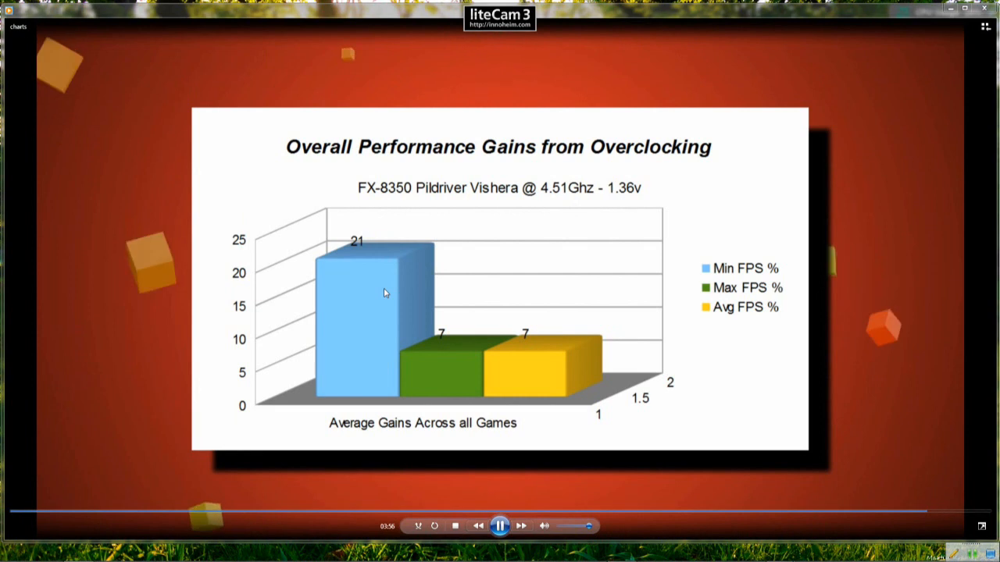
click(500, 524)
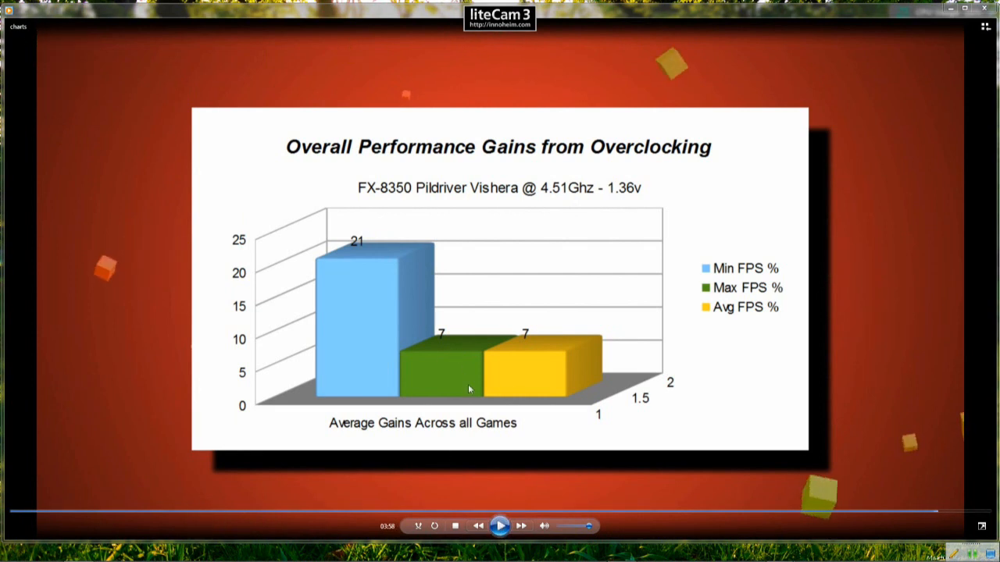
mouse_move(528, 382)
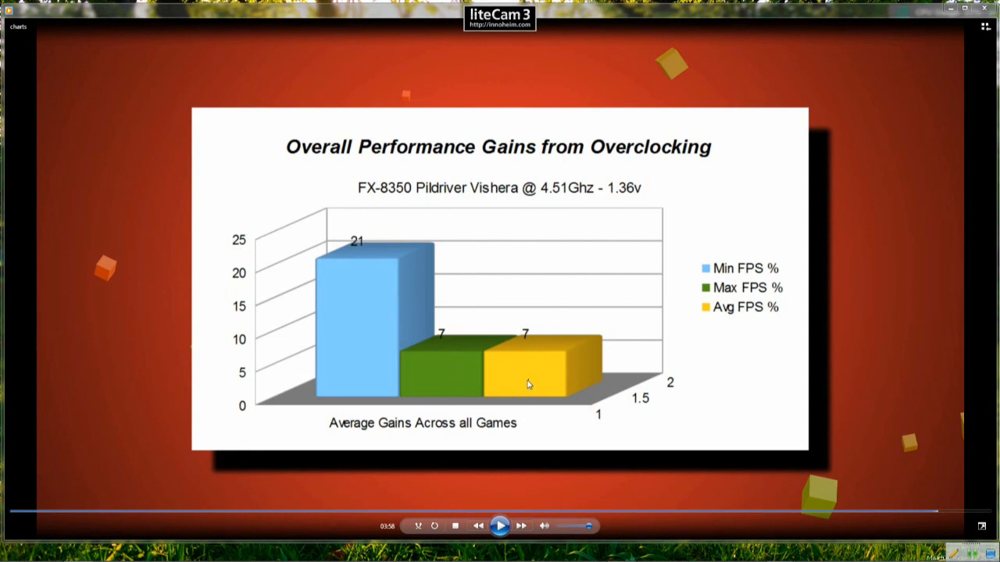
mouse_move(437, 378)
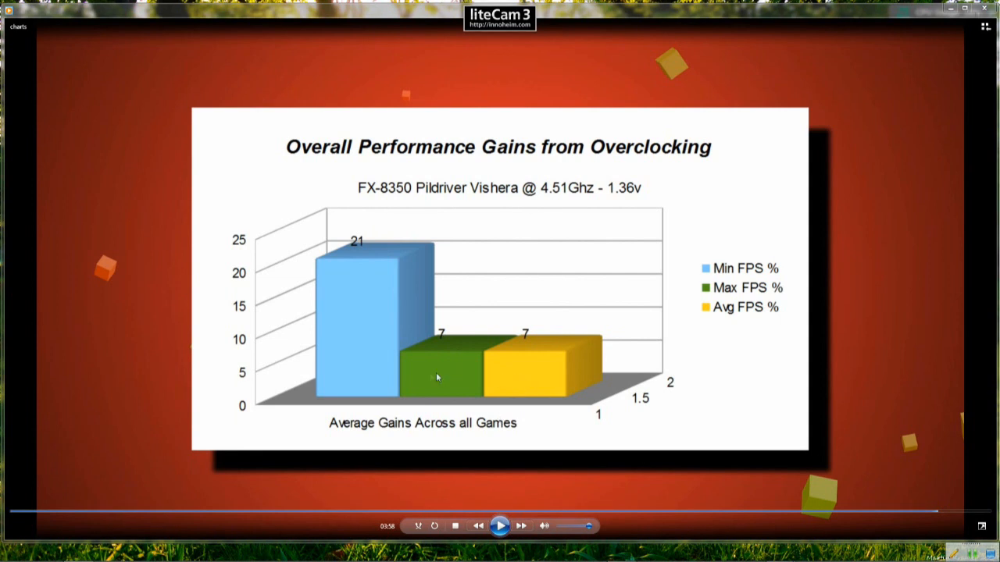
mouse_move(487, 443)
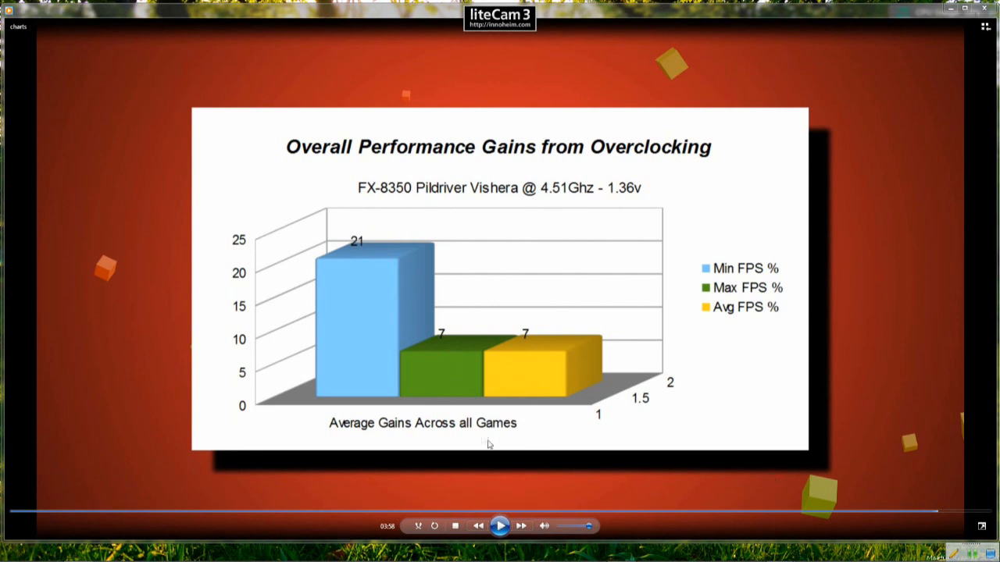
mouse_move(514, 403)
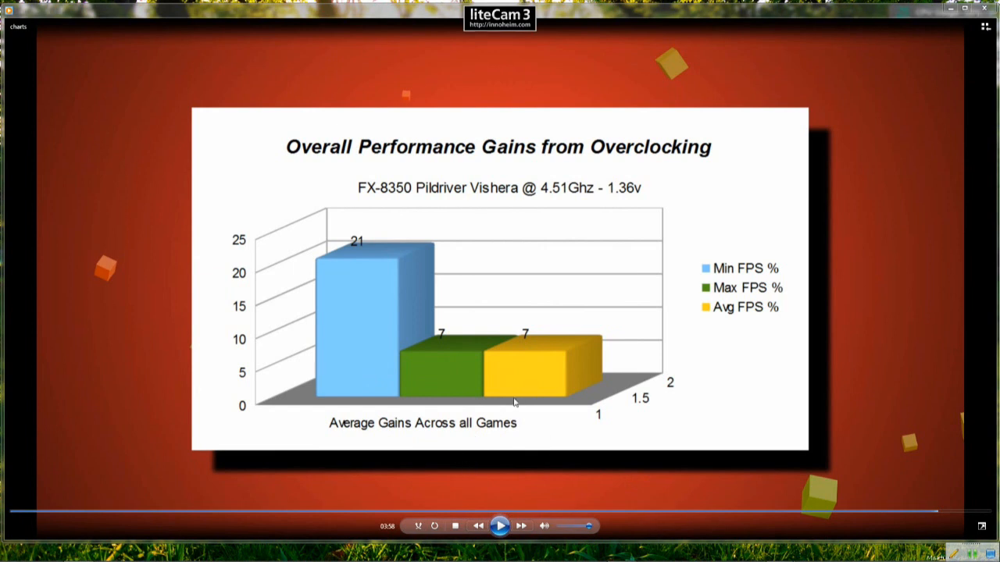
mouse_move(606, 404)
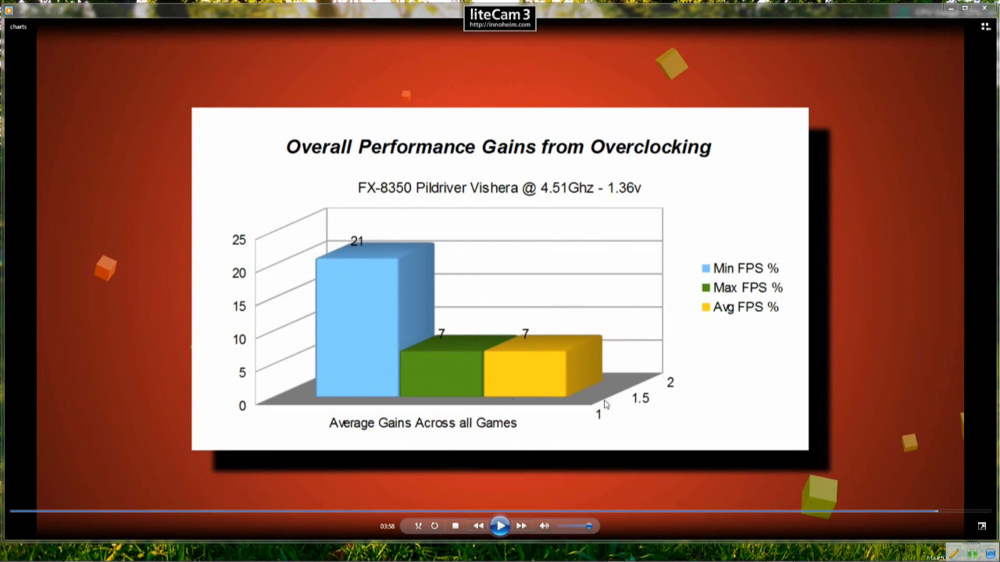
mouse_move(434, 242)
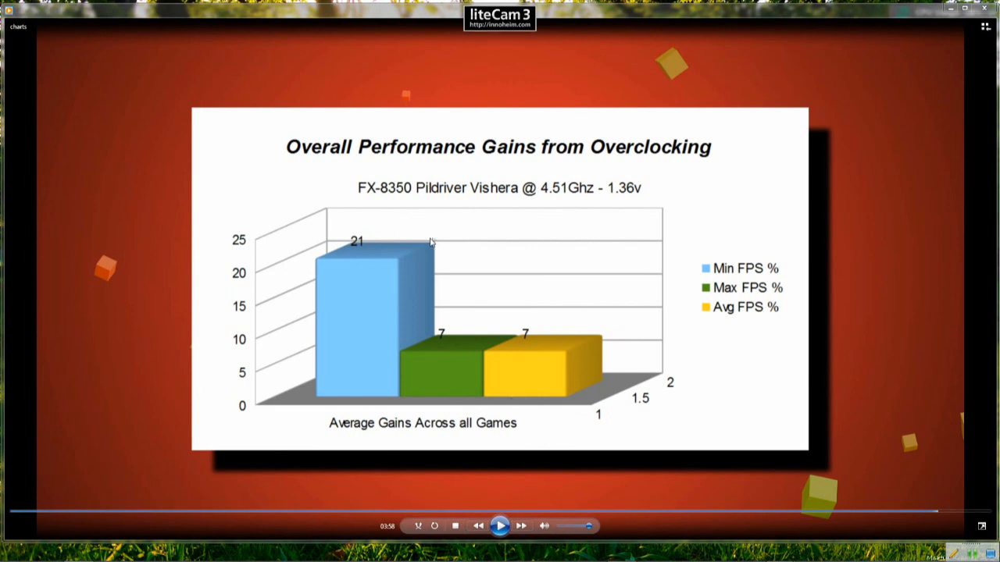
mouse_move(397, 260)
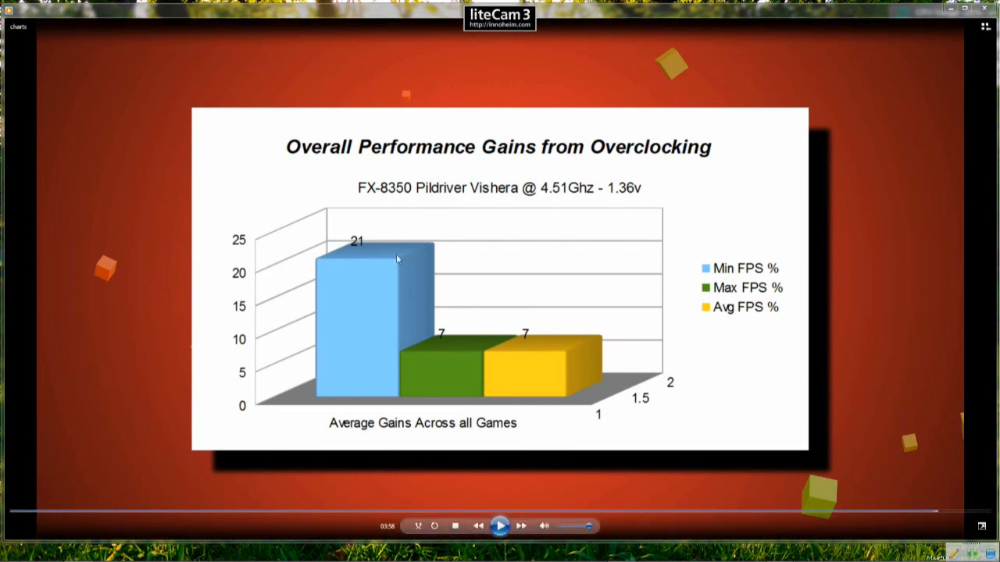
mouse_move(450, 368)
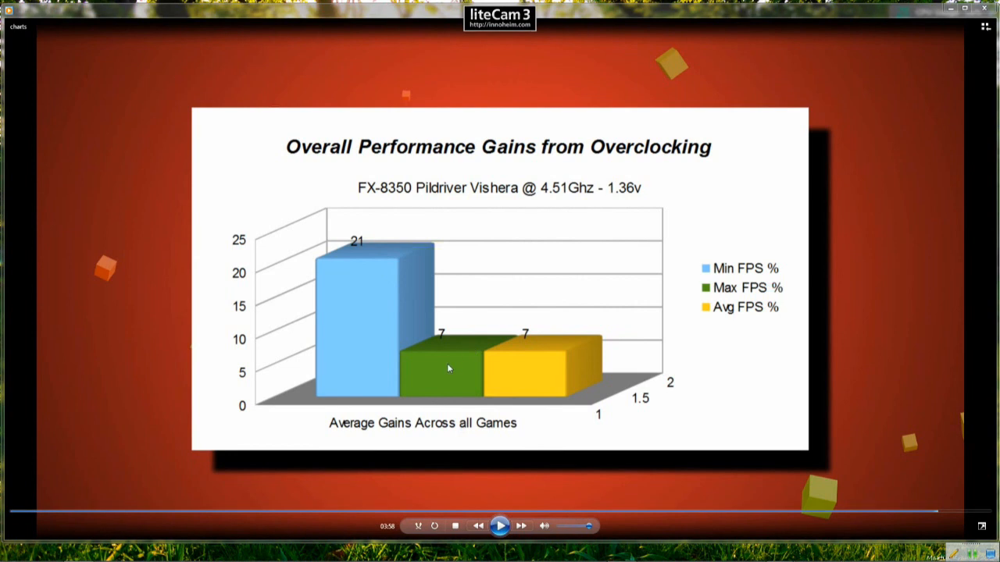
mouse_move(466, 367)
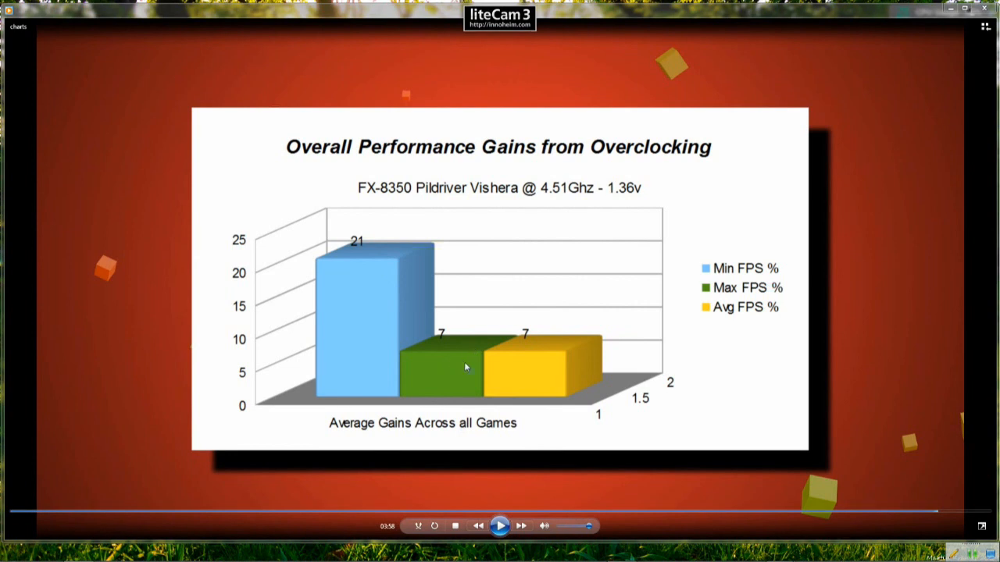
mouse_move(567, 201)
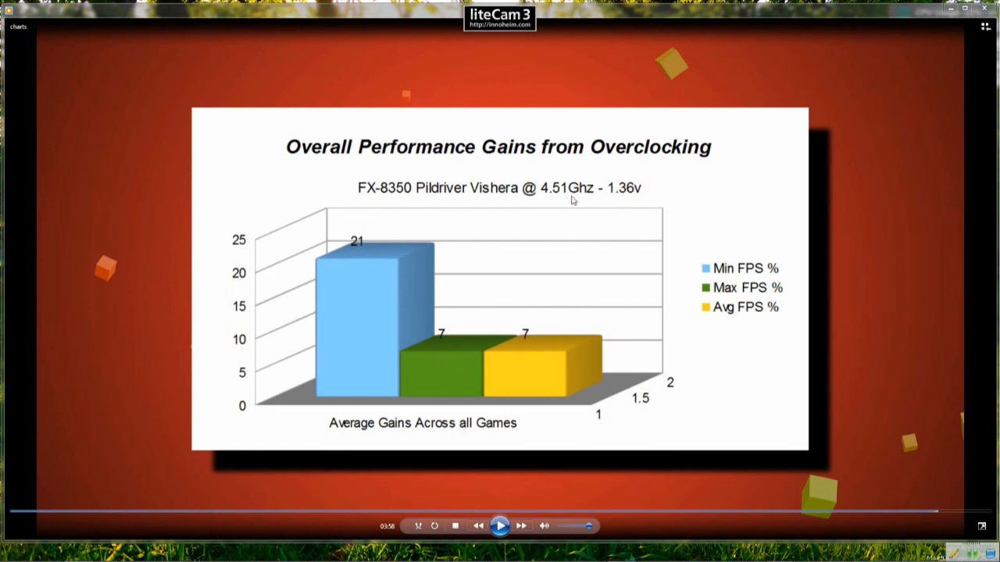
mouse_move(556, 199)
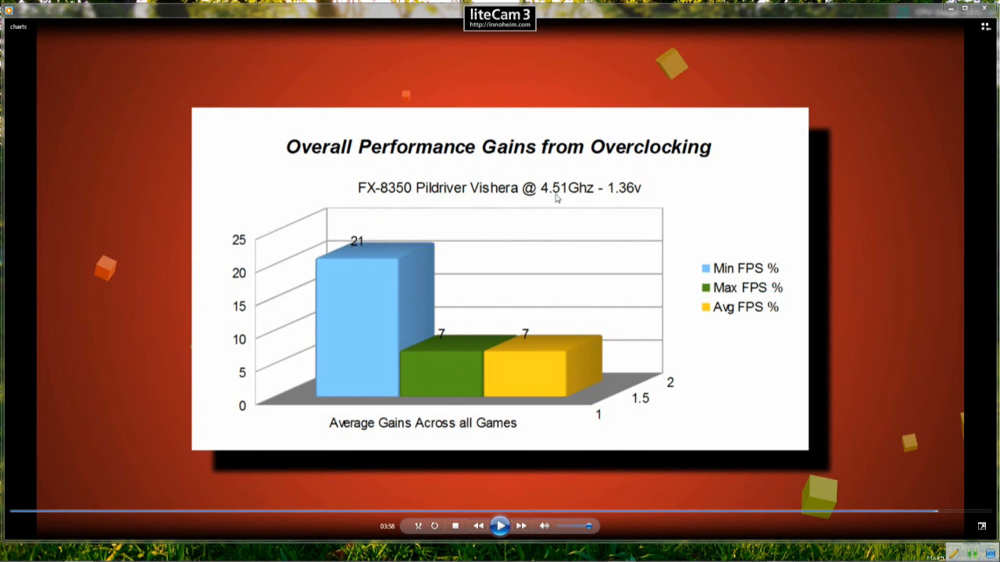
mouse_move(445, 318)
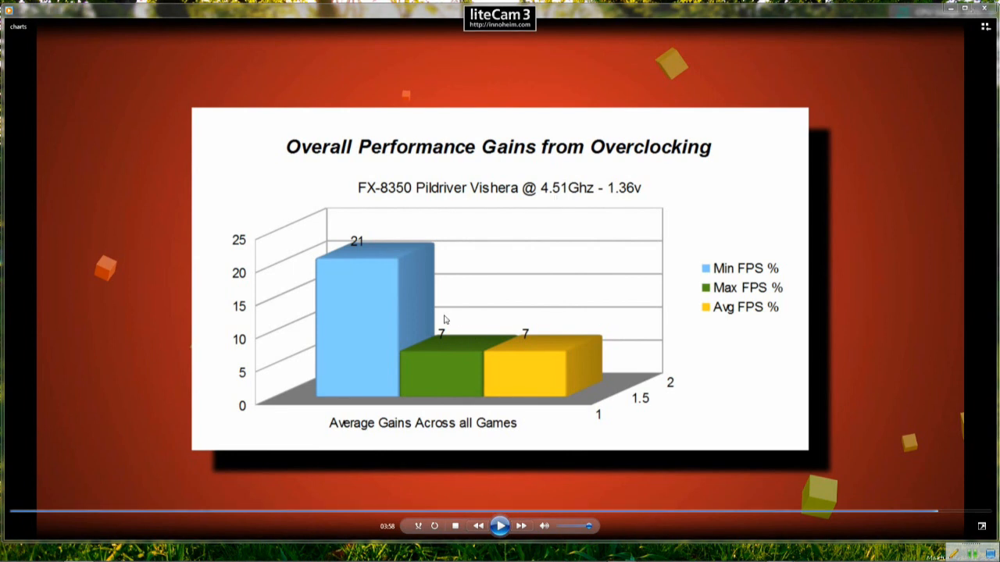
mouse_move(496, 189)
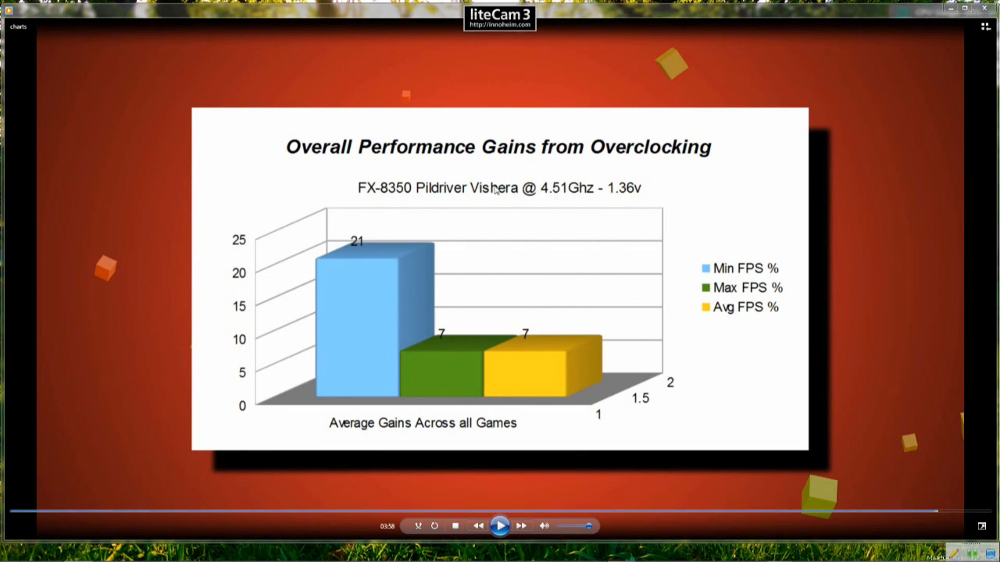
mouse_move(513, 193)
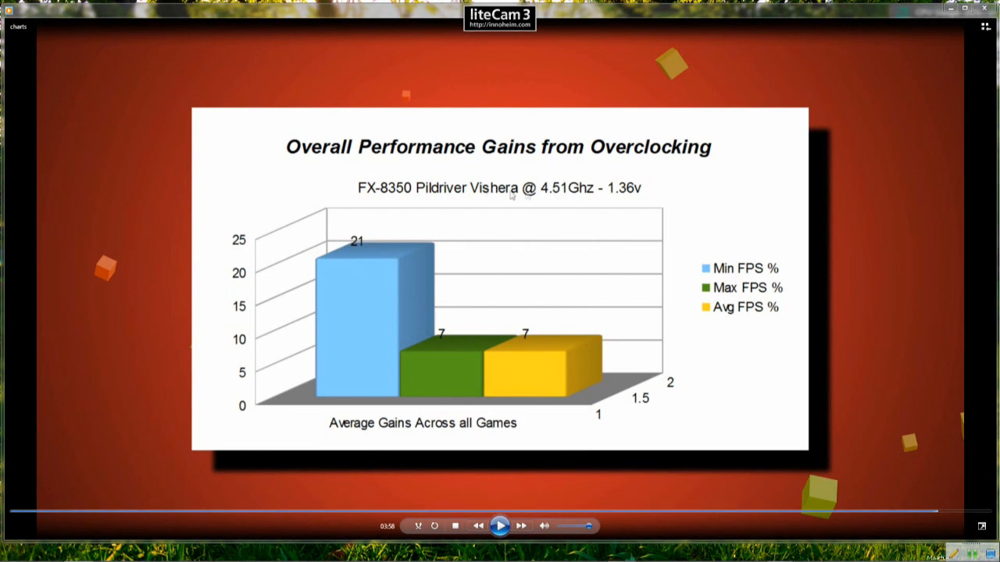
mouse_move(712, 219)
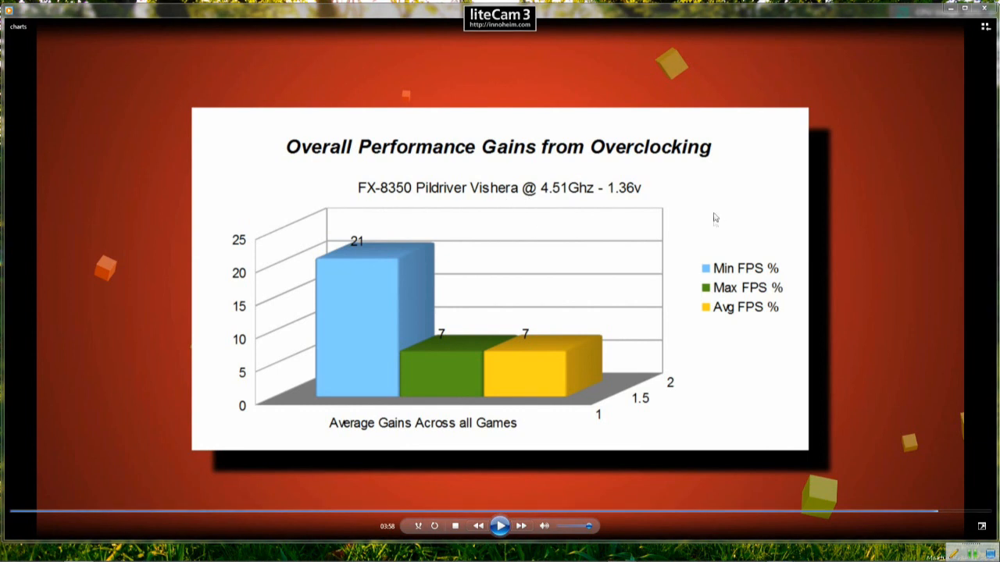
mouse_move(593, 203)
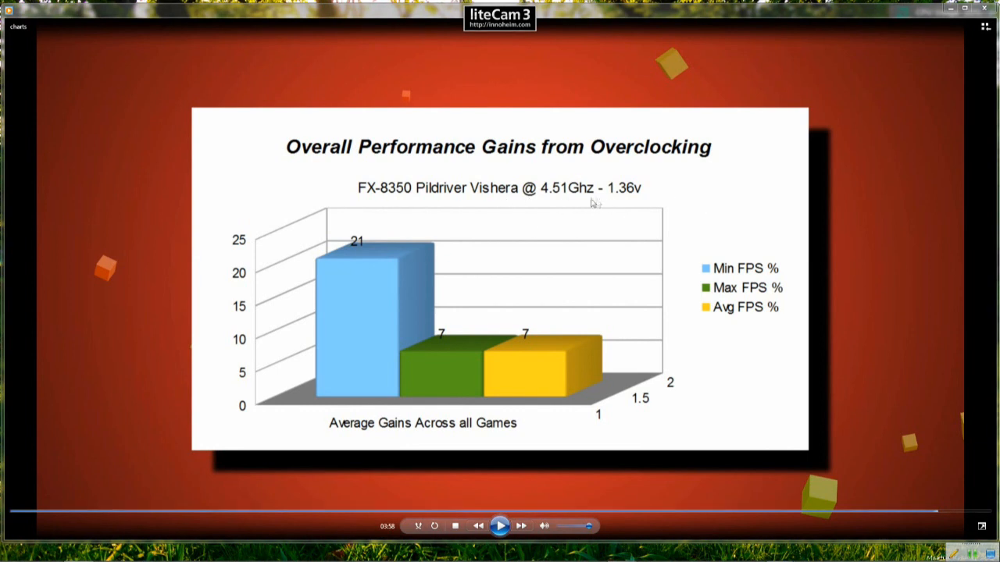
mouse_move(547, 203)
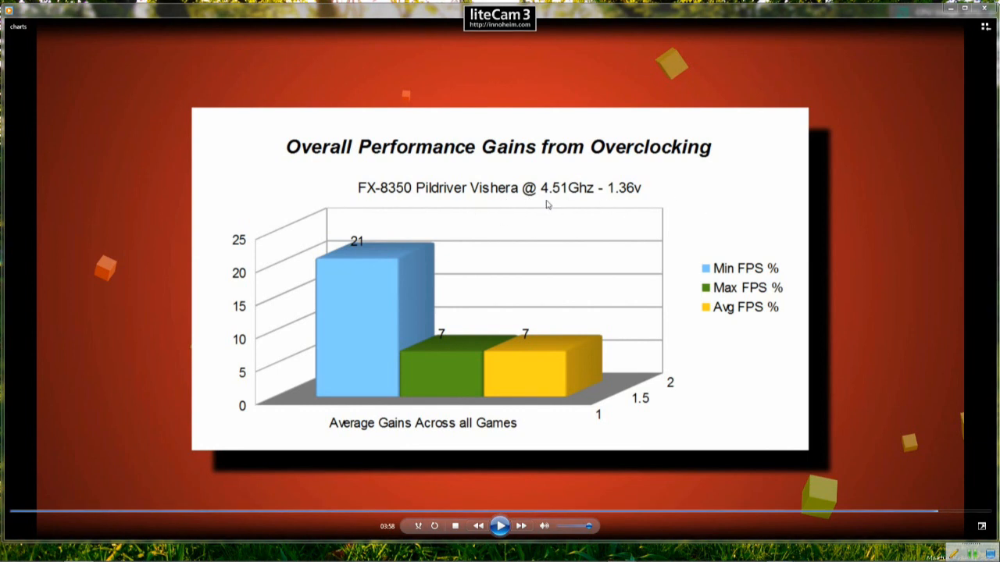
mouse_move(508, 200)
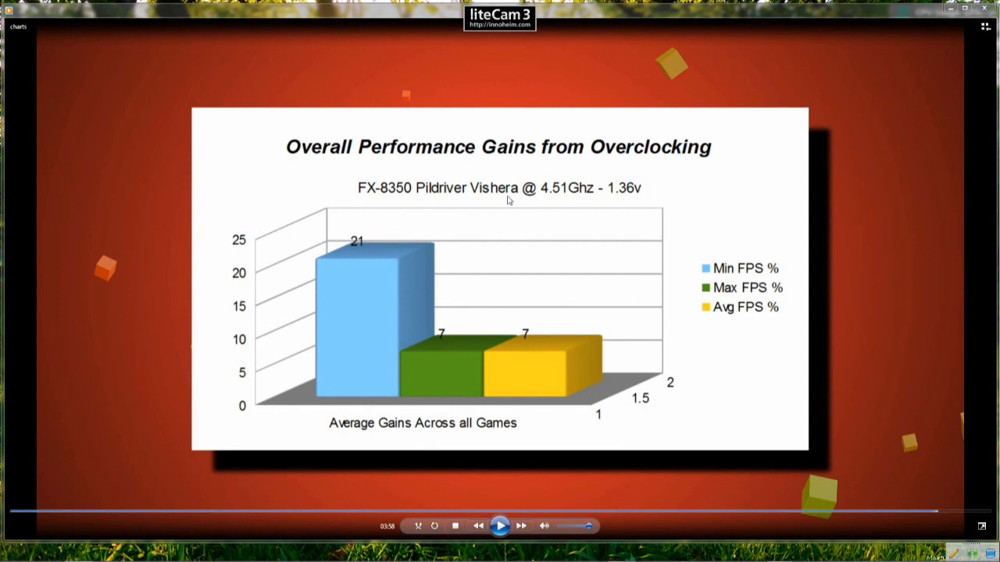
mouse_move(503, 200)
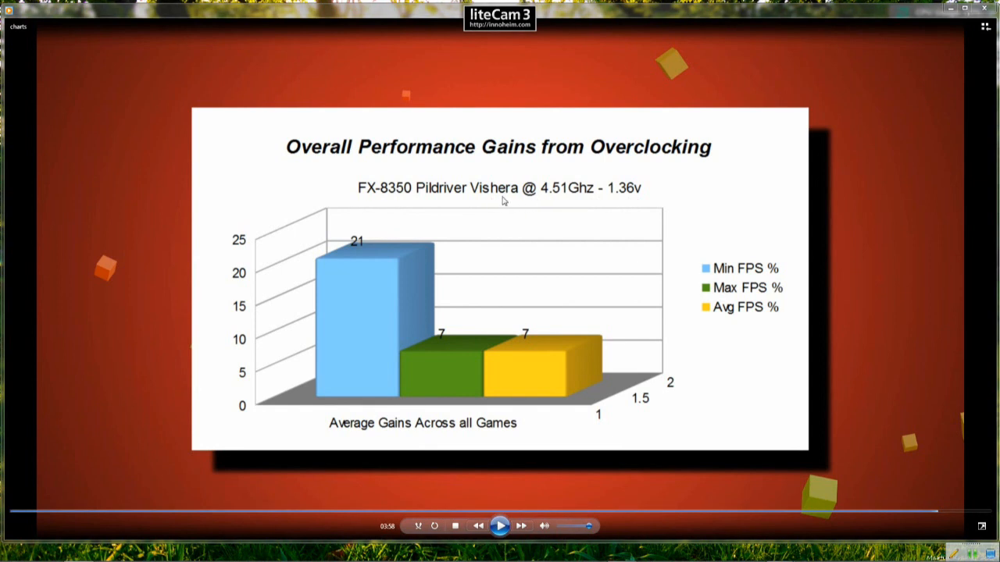
mouse_move(540, 200)
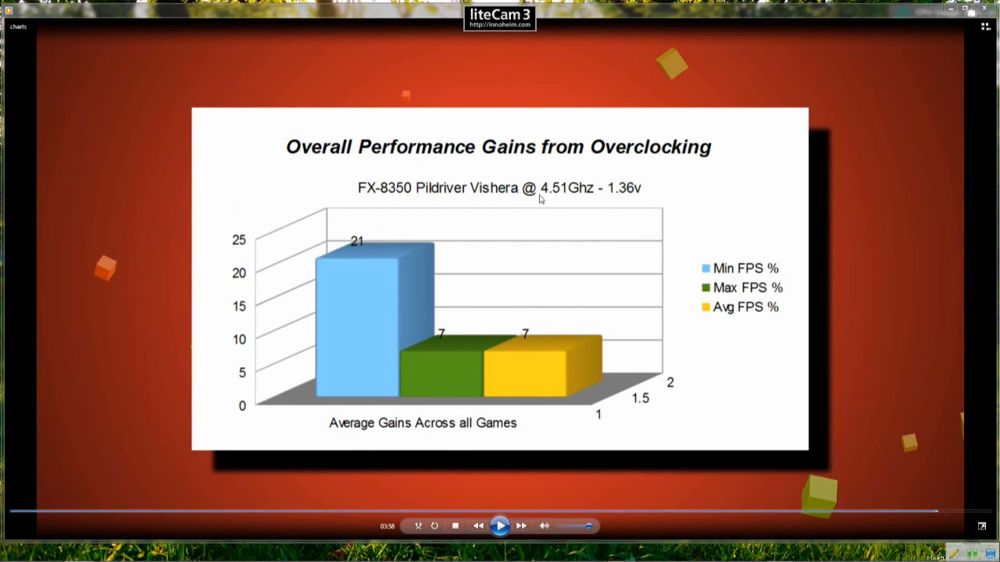
mouse_move(451, 219)
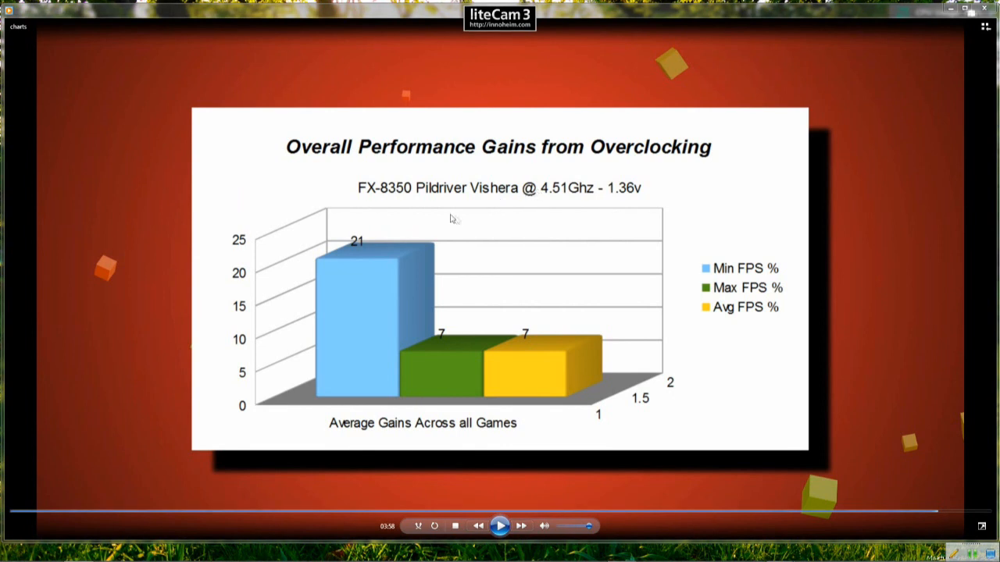
mouse_move(262, 228)
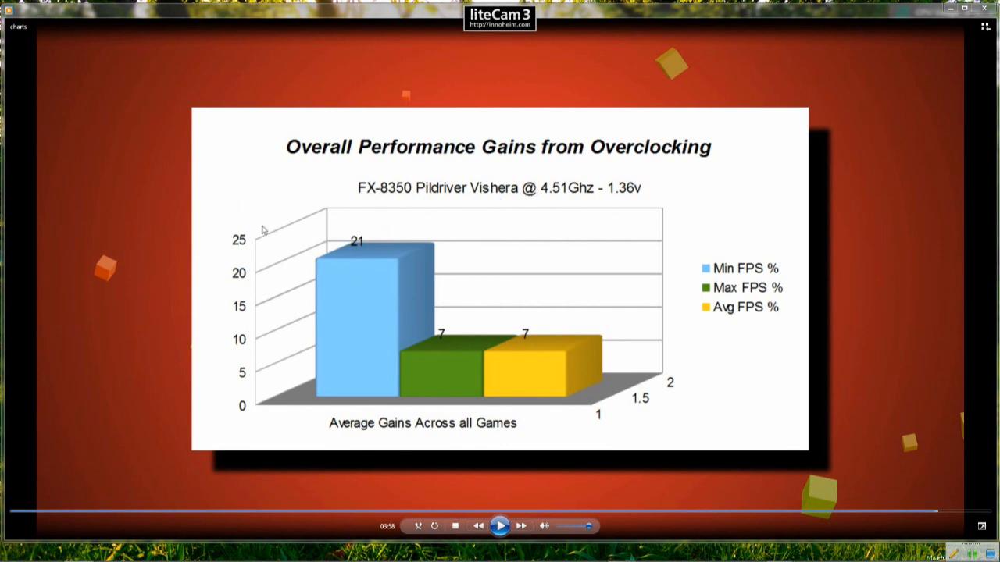
mouse_move(359, 227)
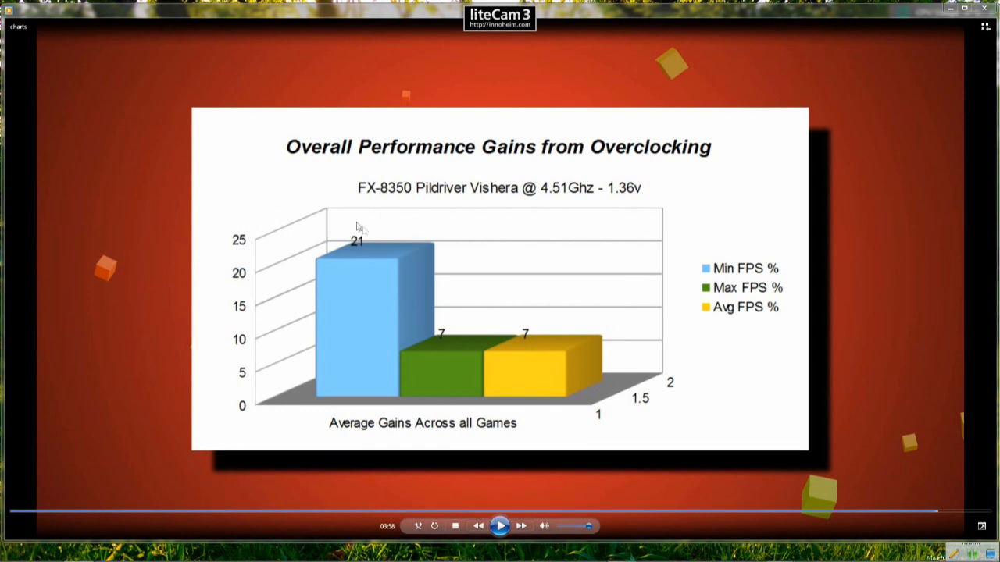
mouse_move(405, 186)
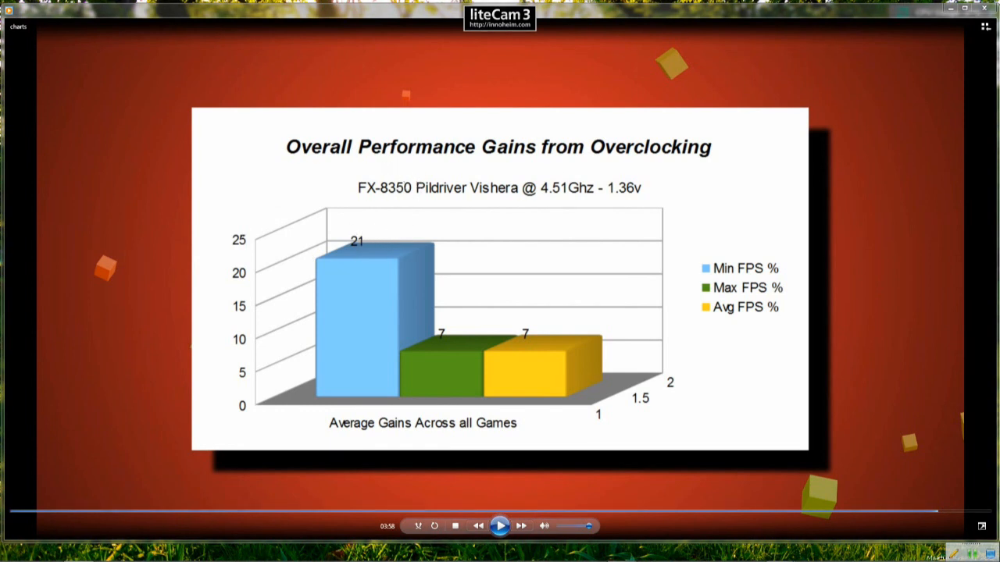
mouse_move(400, 204)
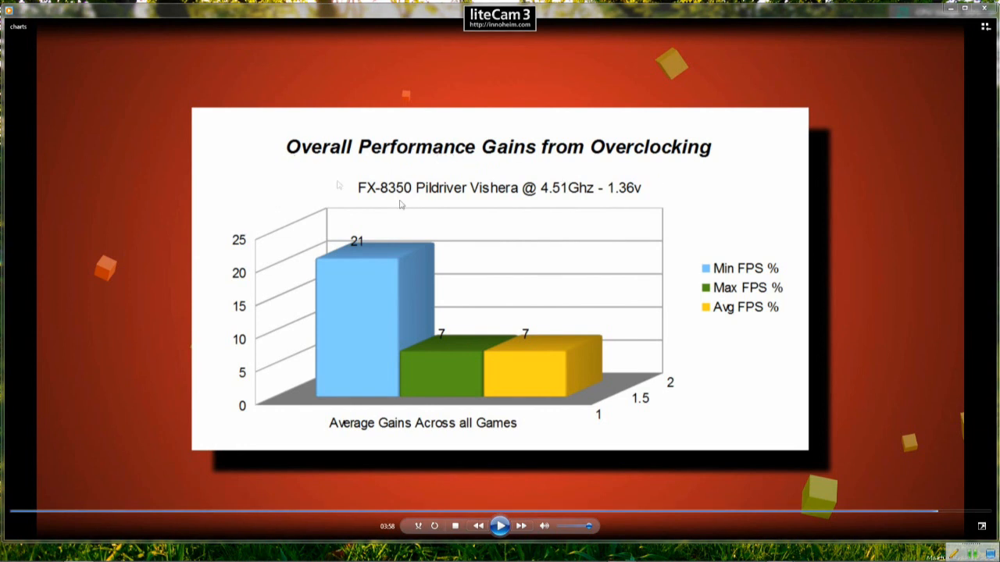
mouse_move(403, 203)
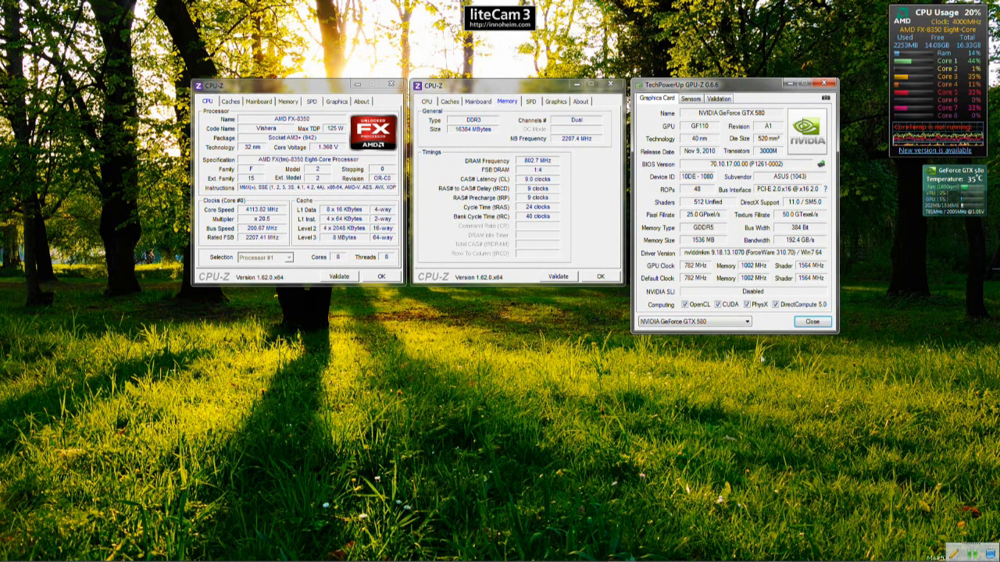
mouse_move(461, 371)
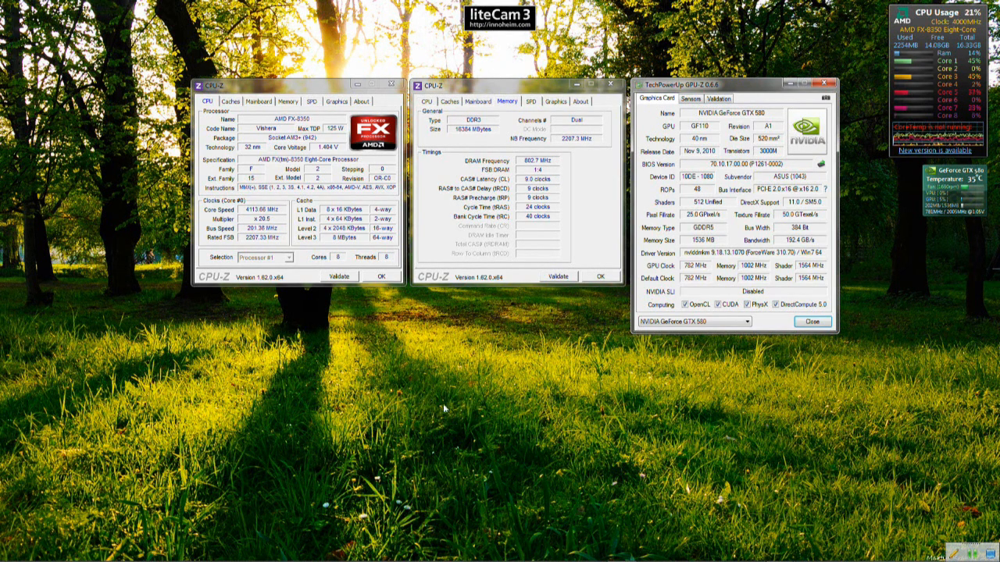
mouse_move(425, 403)
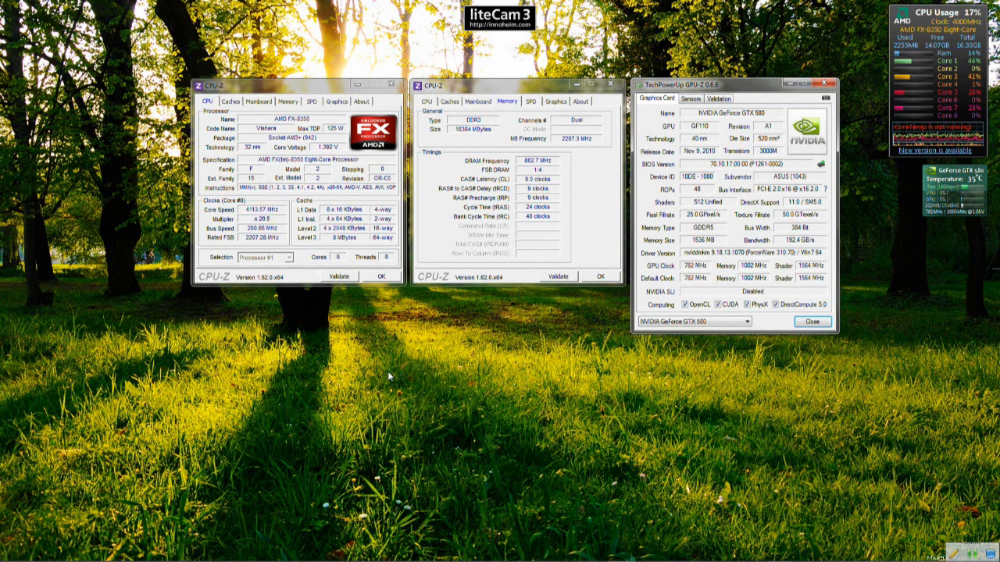
mouse_move(436, 475)
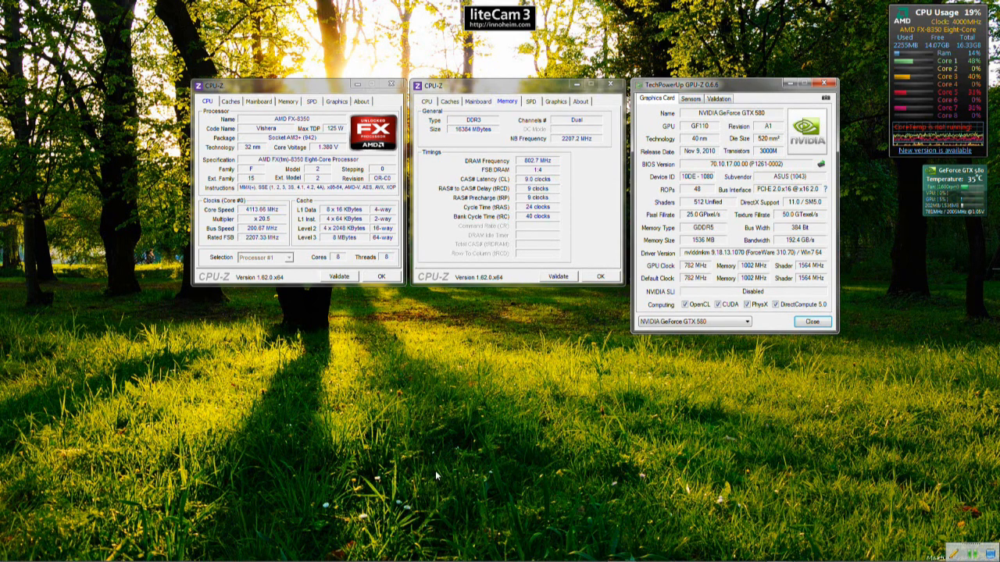